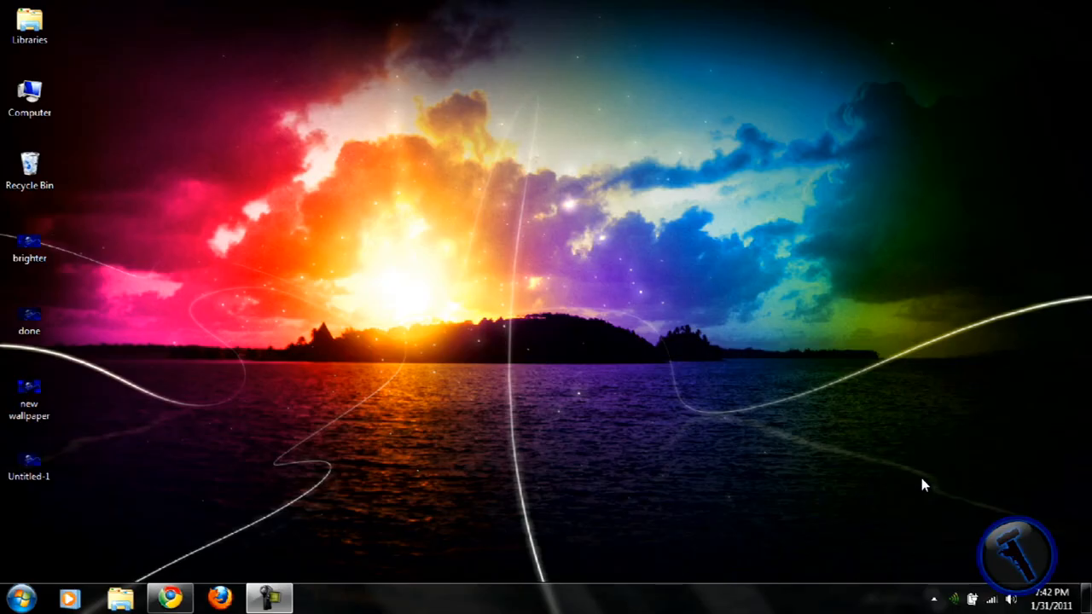
pyautogui.moveTo(747, 420)
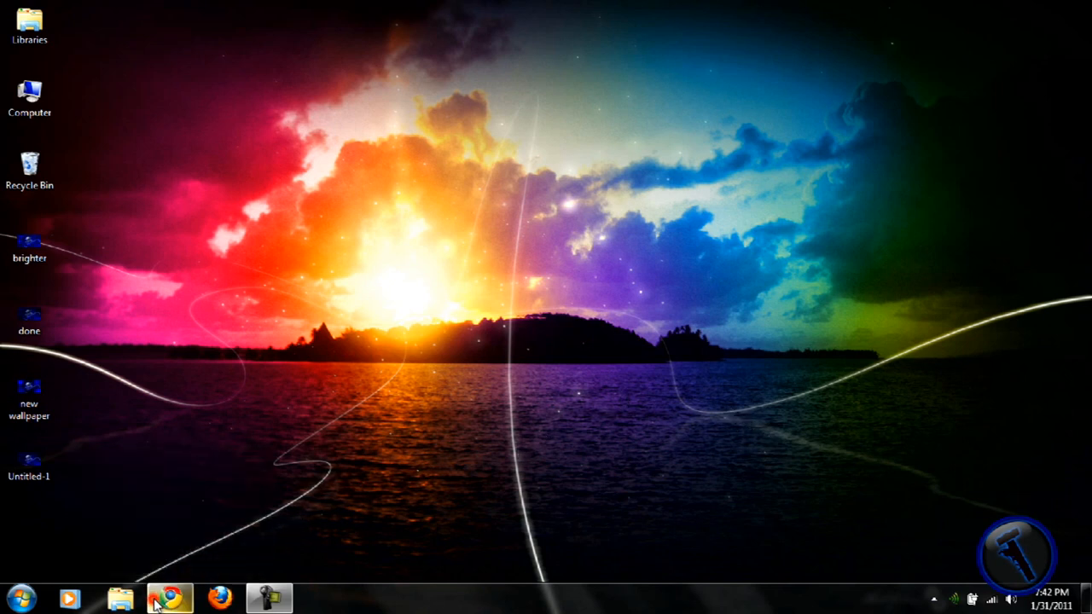
# - Launch Google Chrome from the taskbar to reach the WinRAR downloads page
pyautogui.click(172, 594)
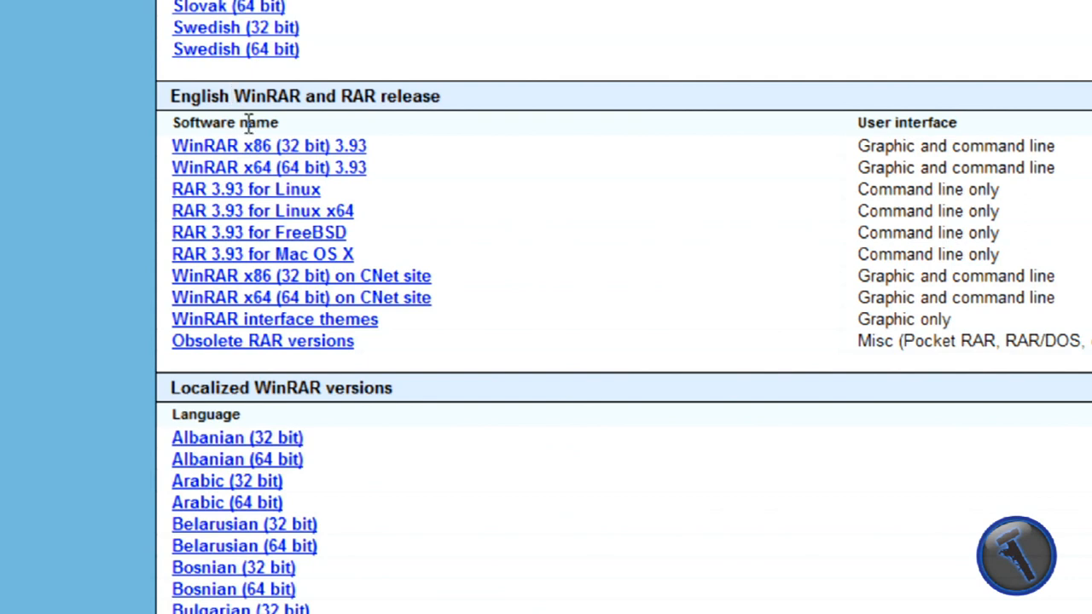
pyautogui.moveTo(287, 167)
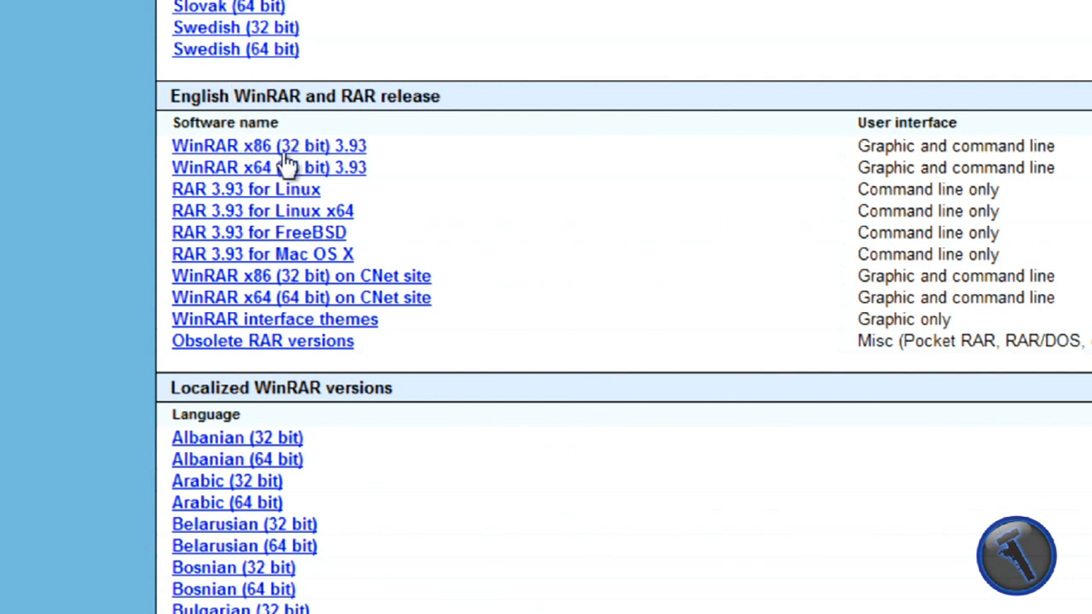
# - Review the English WinRAR 32-bit and 64-bit releases, then bring up System properties
pyautogui.scroll(-3)
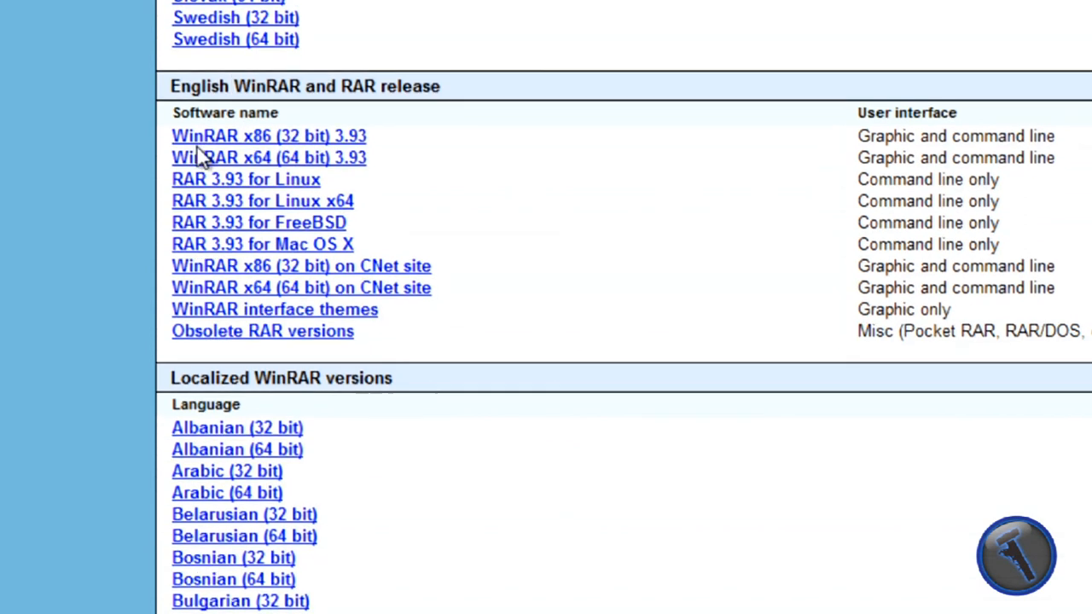
pyautogui.click(34, 597)
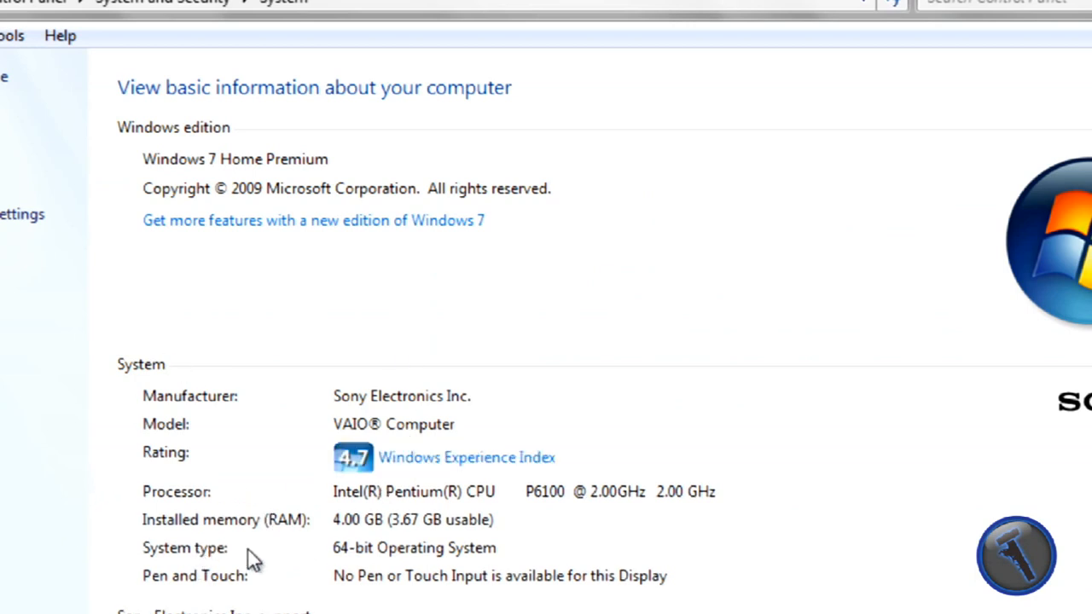
pyautogui.moveTo(685, 440)
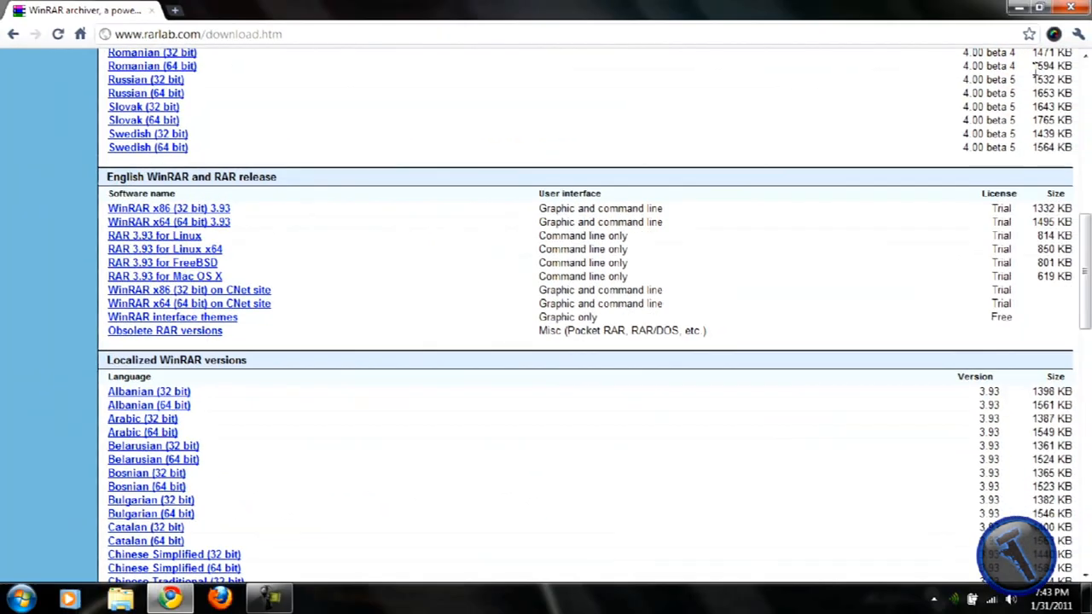
# - Note the 64-bit system type and return to the Windows desktop
pyautogui.click(1038, 10)
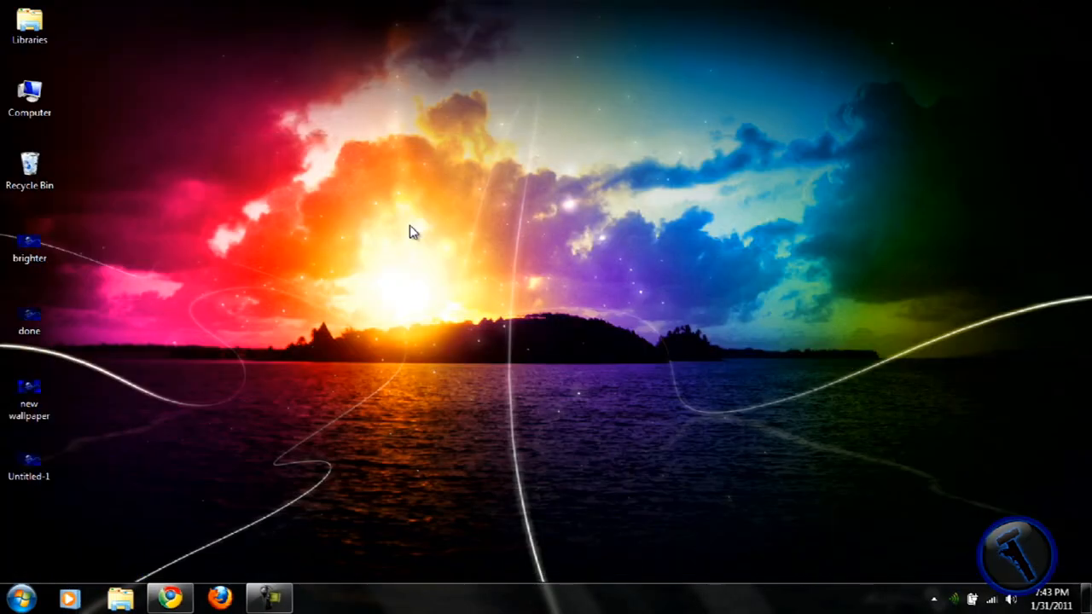
# - Create a new desktop folder named 'protection' for the four wallpaper images
pyautogui.rightClick(411, 230)
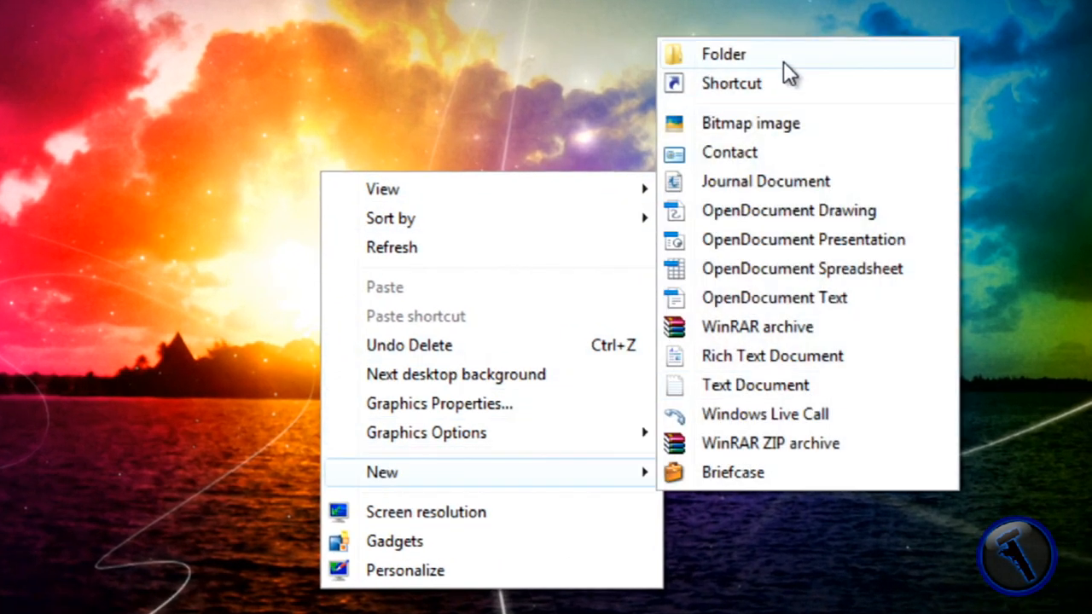
pyautogui.click(721, 53)
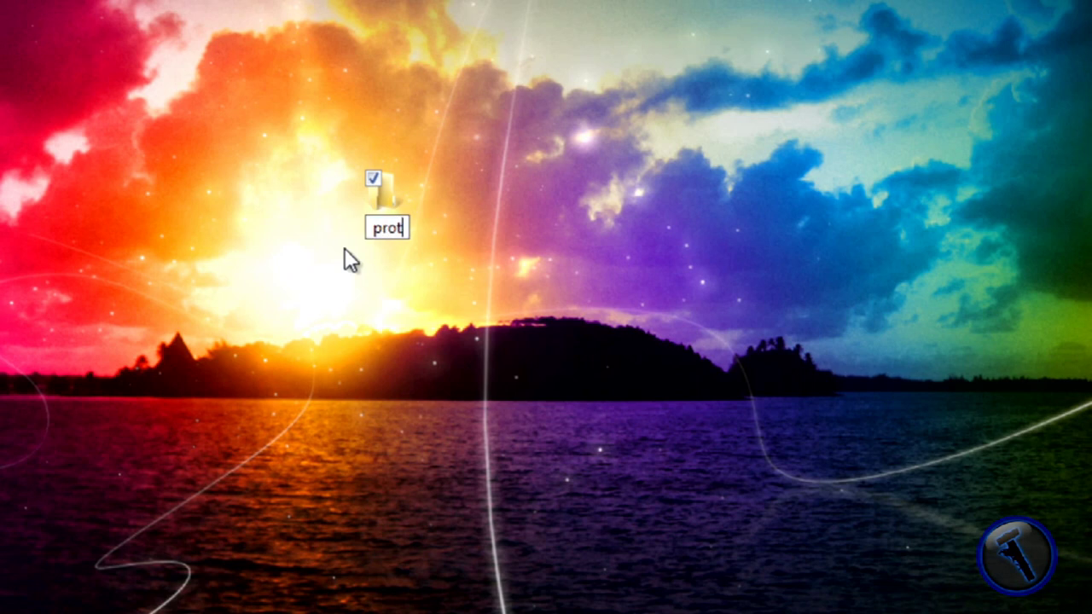
pyautogui.write('ec')
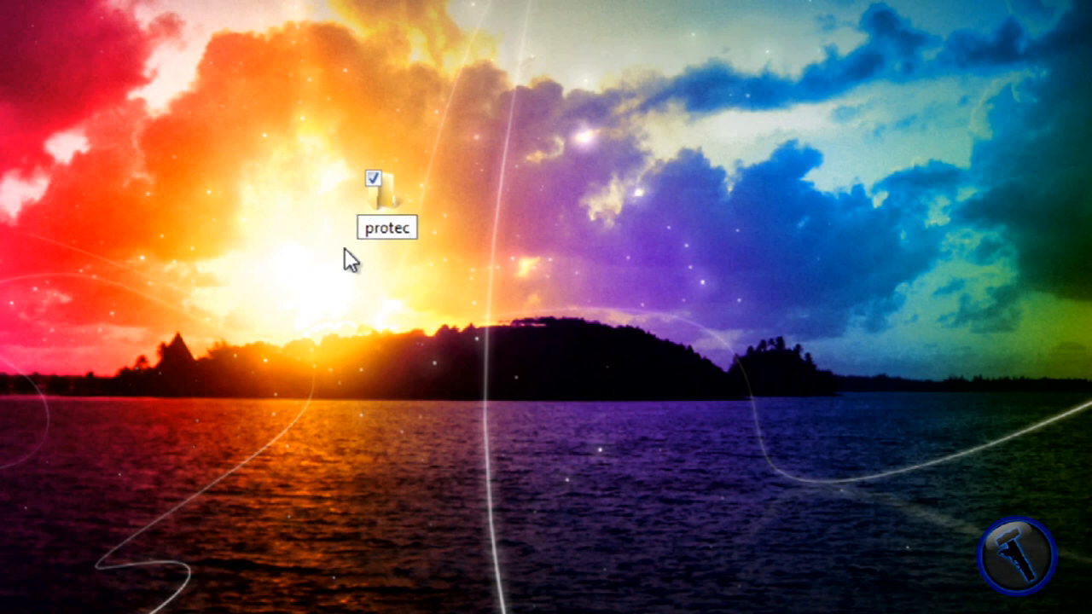
pyautogui.write('tion')
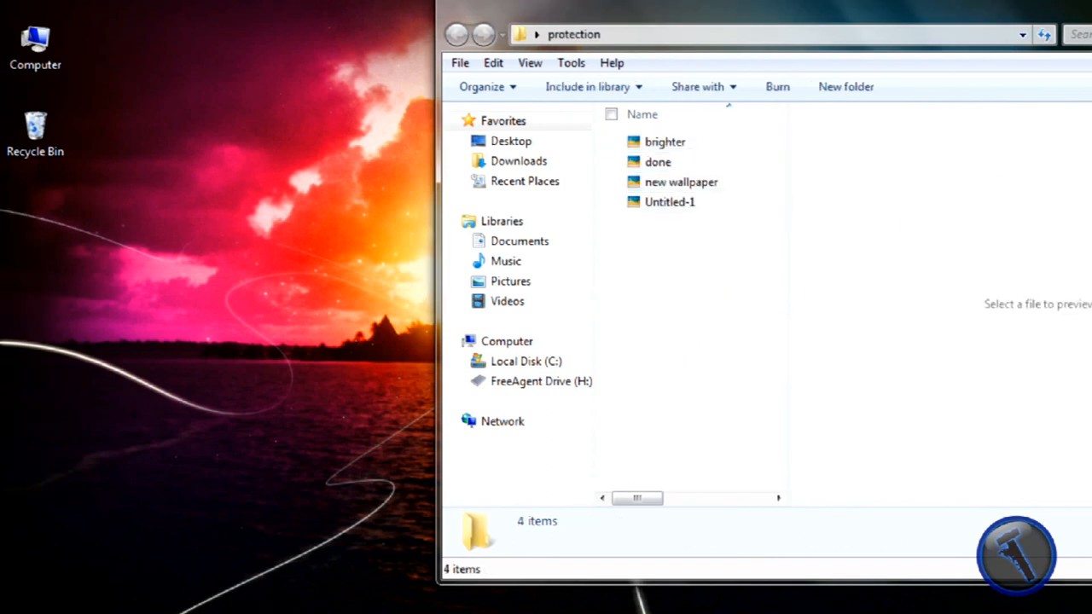
# - Start archiving the protection folder and reach the Set password entry in Advanced settings
pyautogui.rightClick(290, 102)
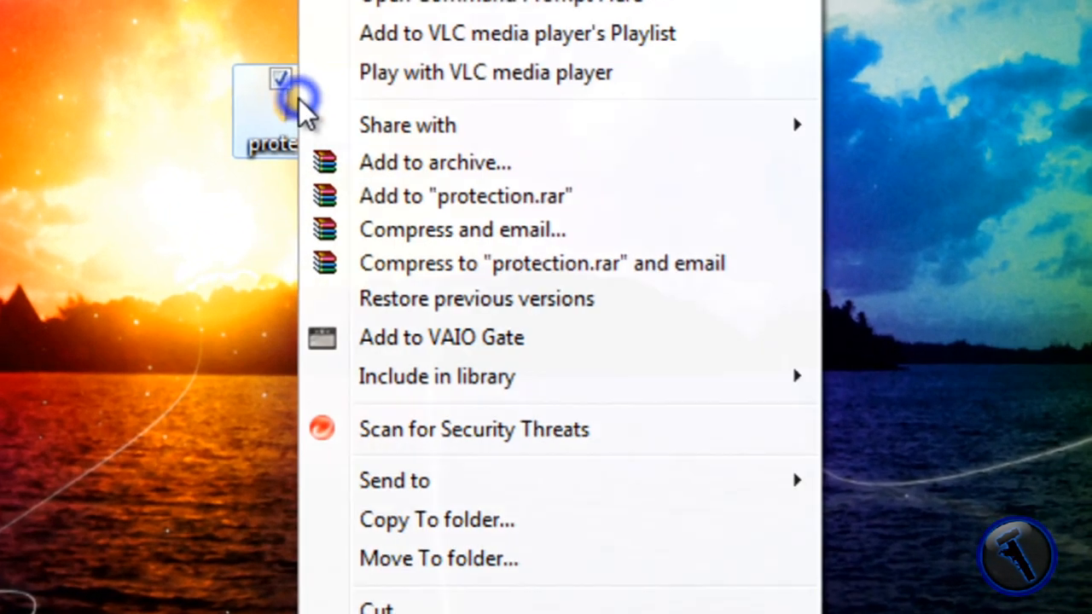
pyautogui.click(427, 162)
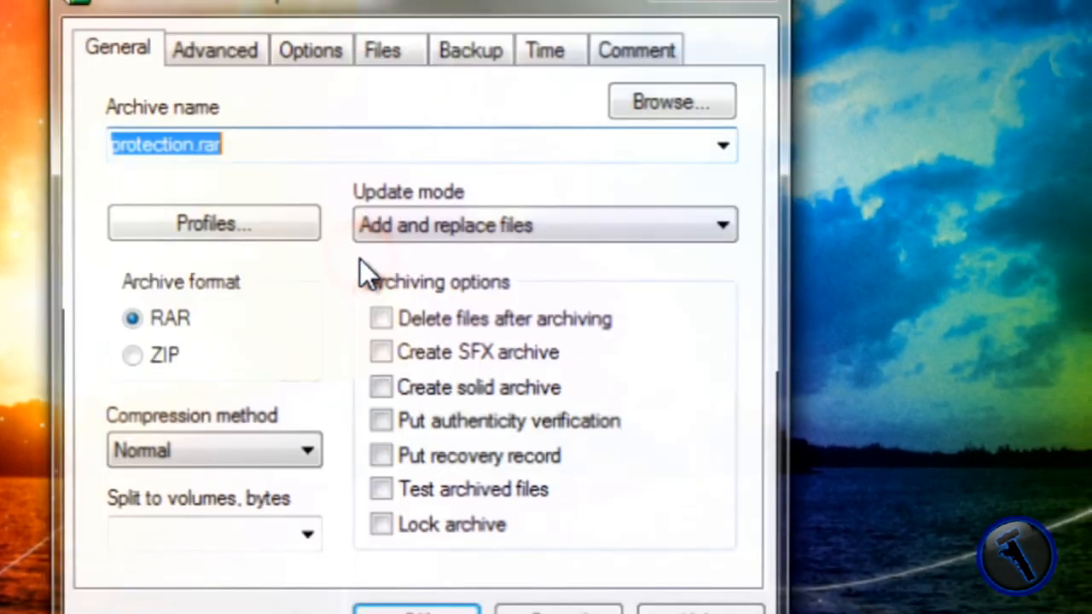
pyautogui.click(215, 49)
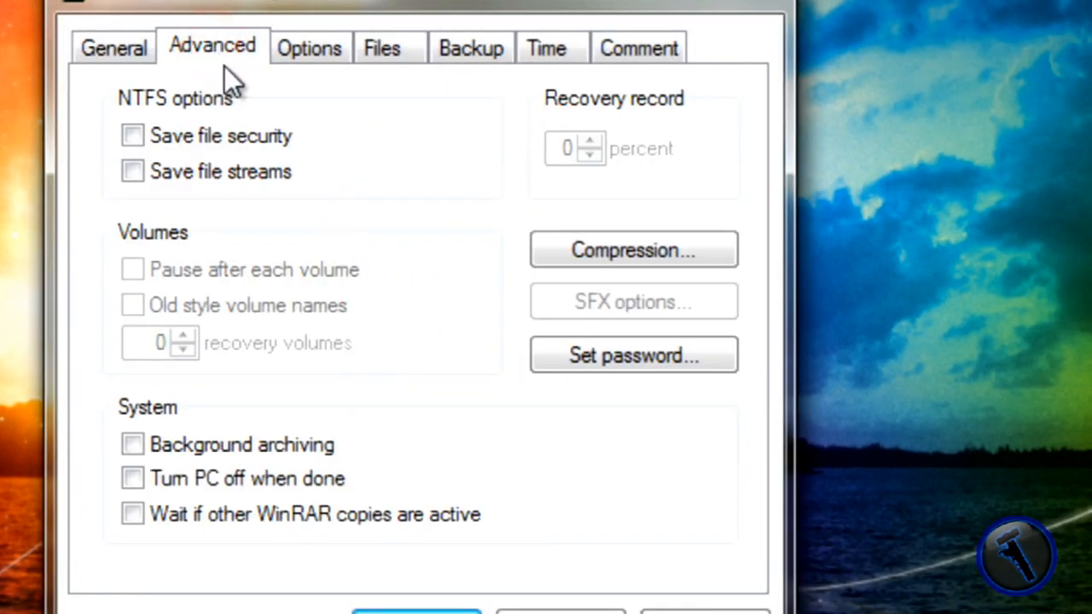
pyautogui.click(633, 354)
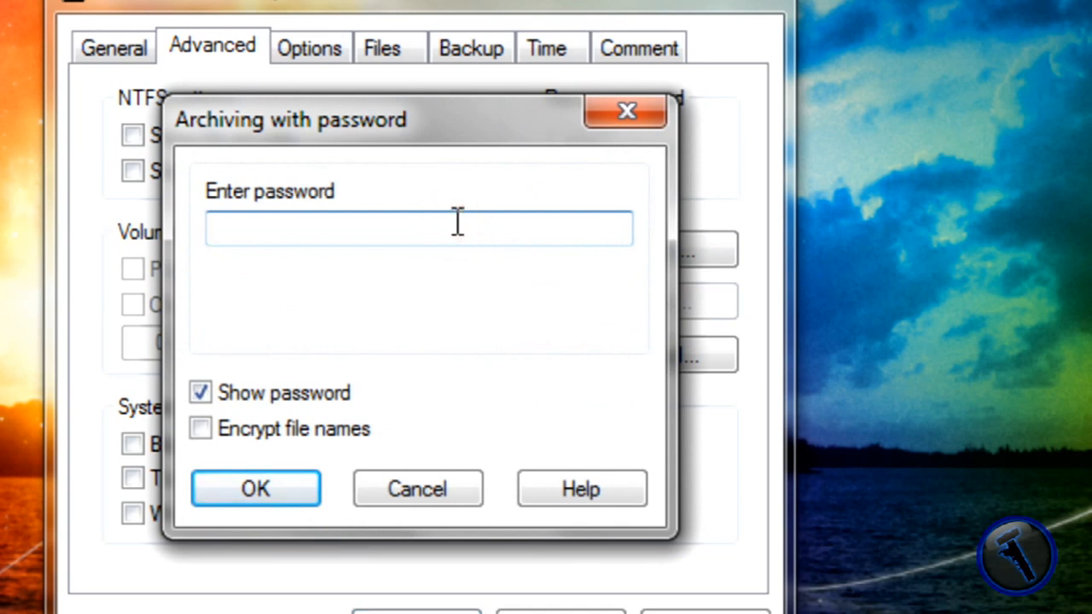
pyautogui.write('p')
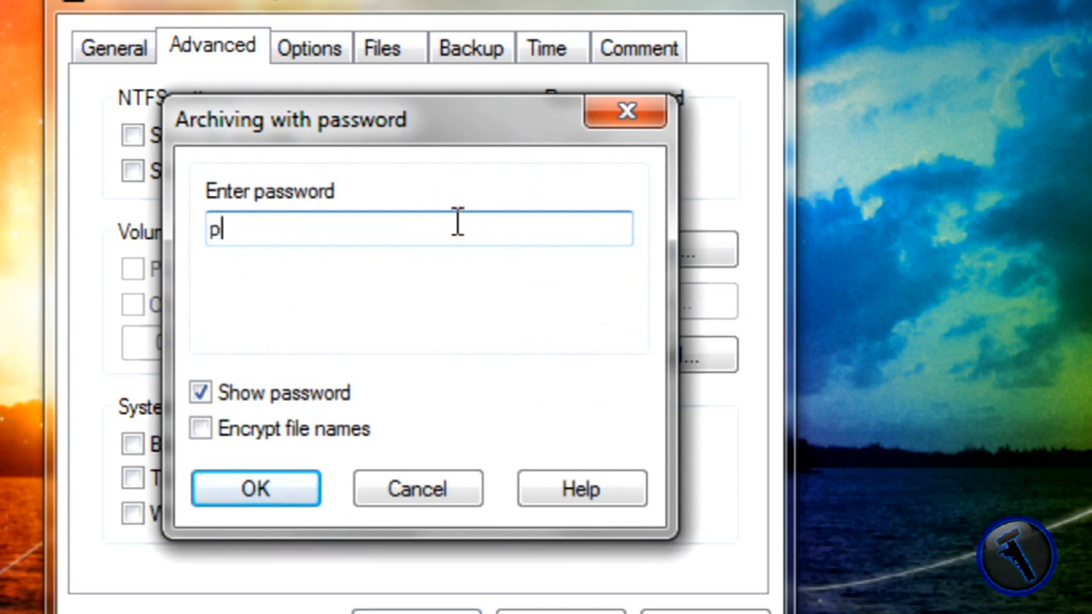
pyautogui.write('assword')
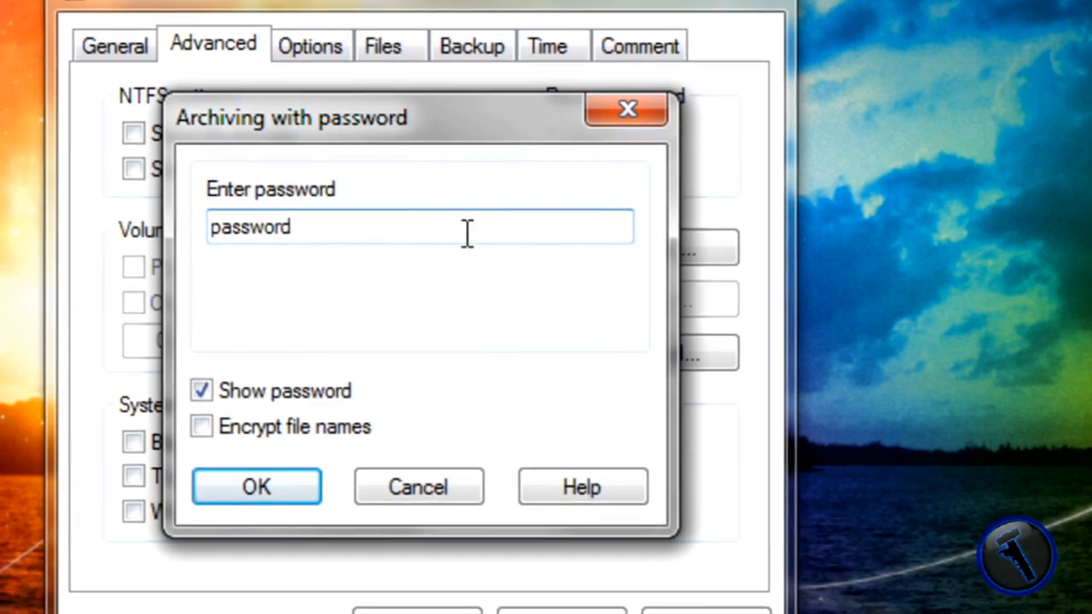
pyautogui.click(256, 486)
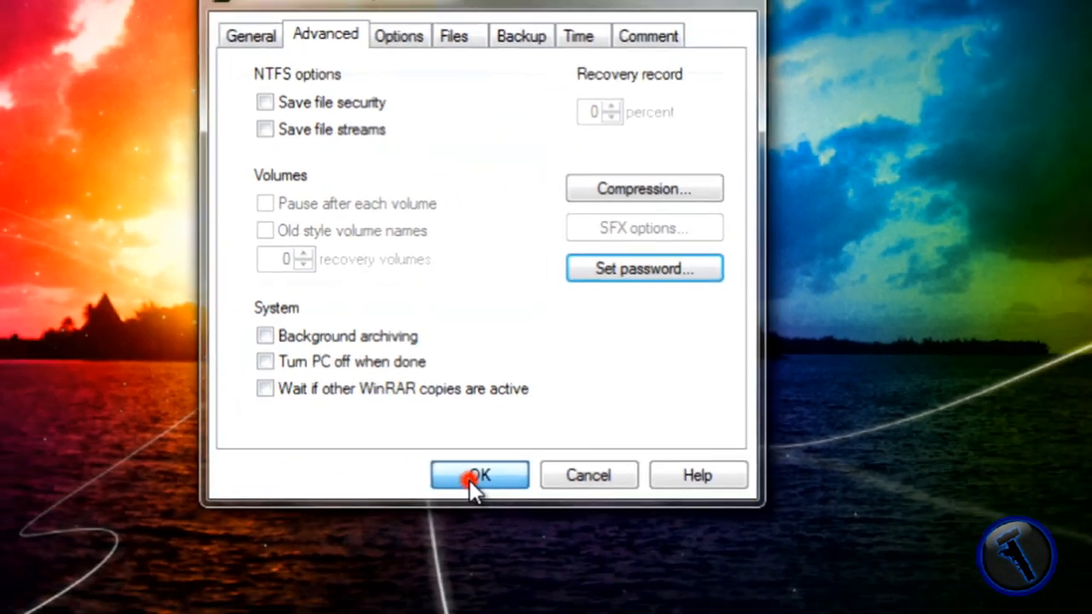
pyautogui.click(477, 474)
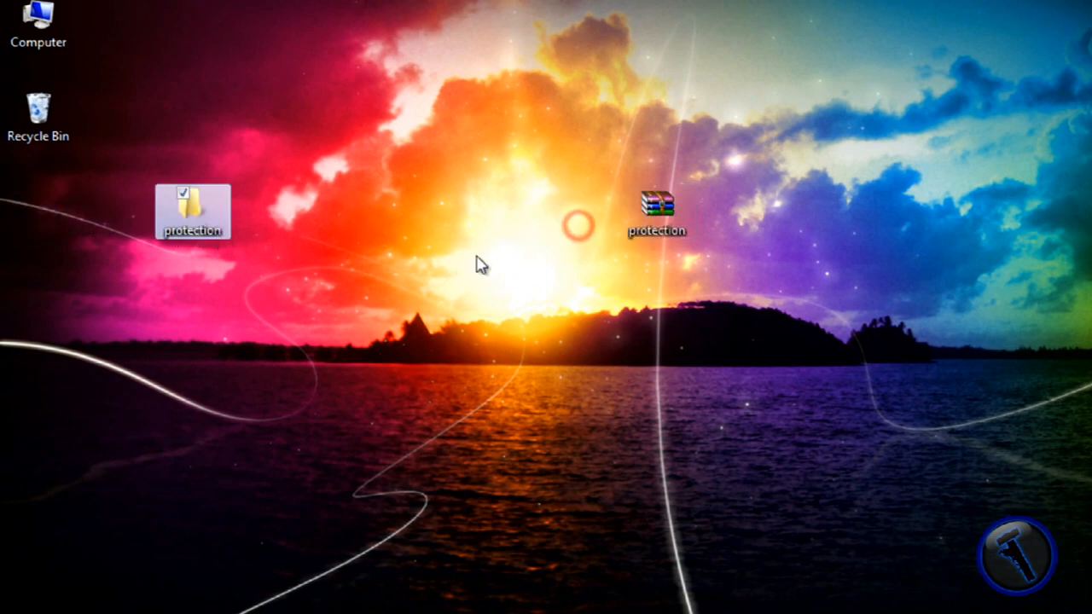
# - Open new wallpaper.jpg inside protection.rar so WinRAR prompts for the password
pyautogui.doubleClick(655, 204)
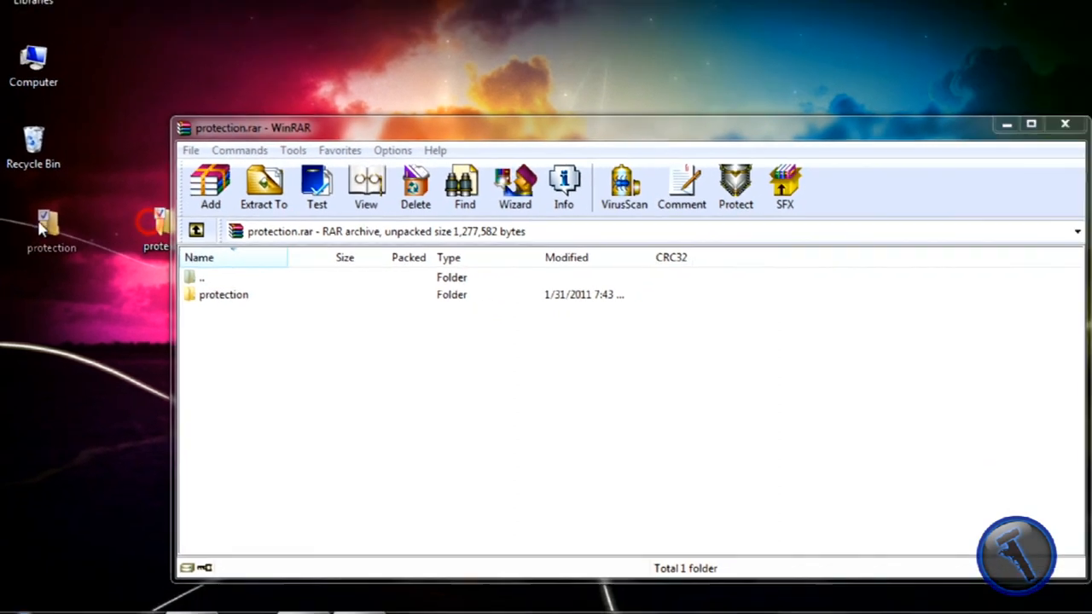
pyautogui.doubleClick(224, 293)
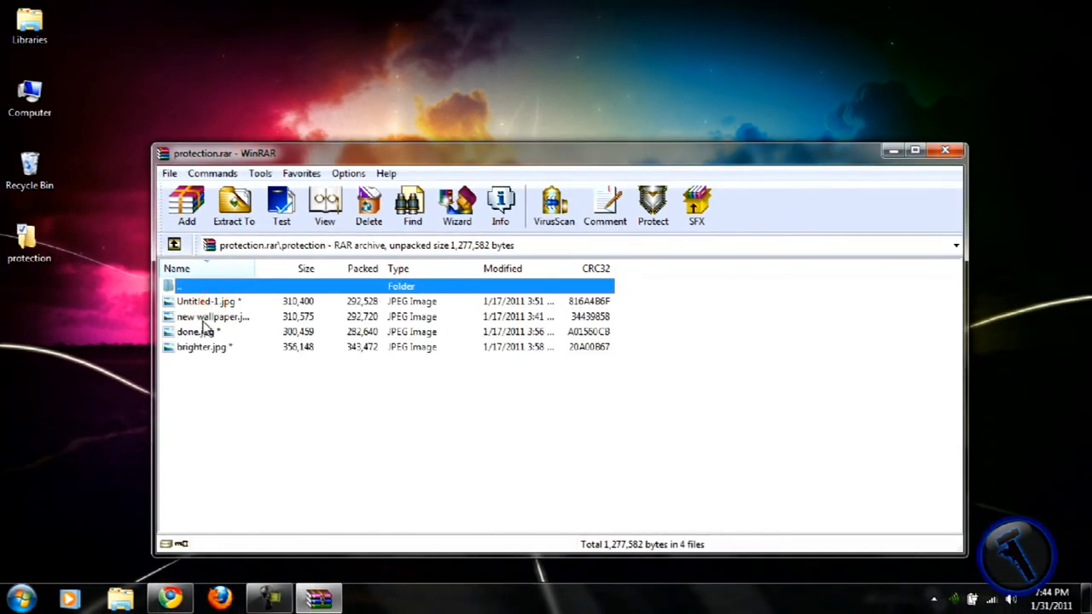
pyautogui.doubleClick(208, 316)
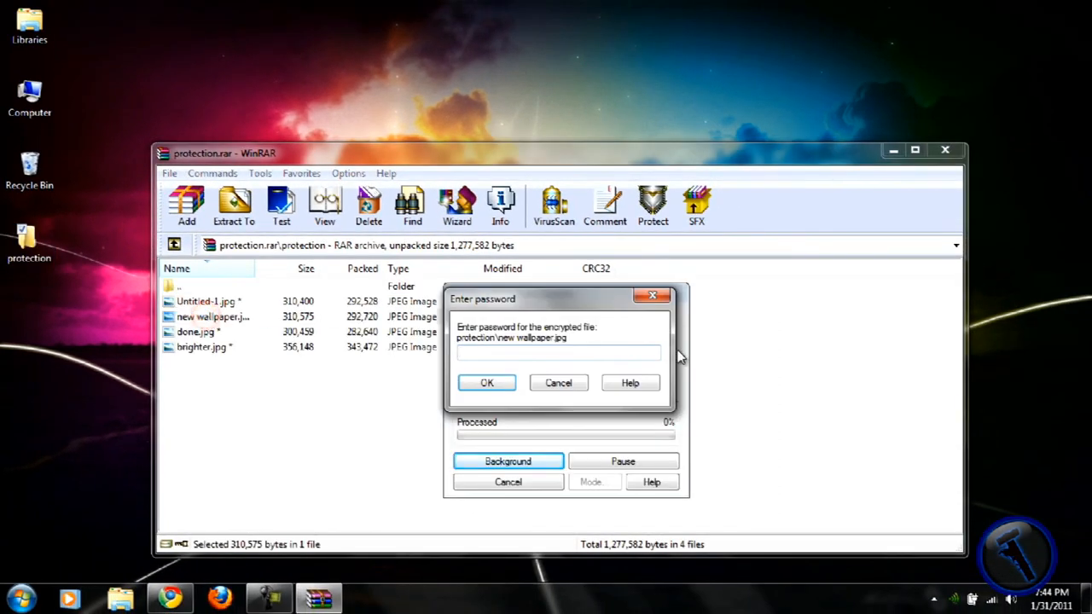